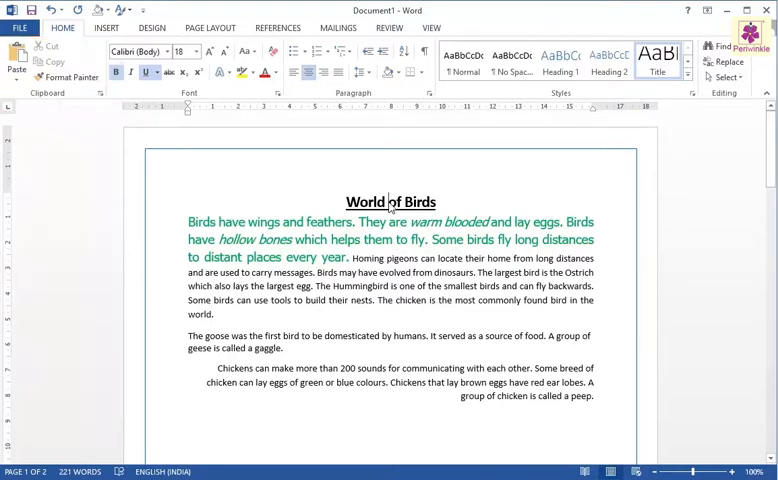
{"action": "mouse_move", "coordinate": [68, 76]}
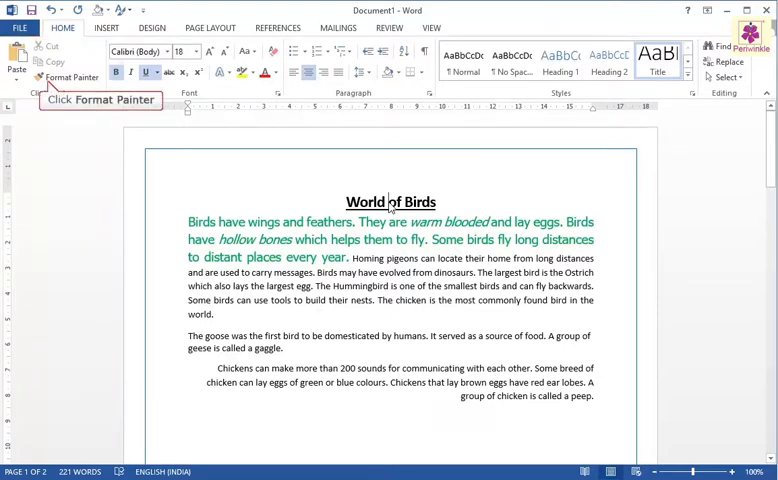
Step: Pick up the first paragraph's green formatting with Format Painter
{"action": "left_click", "coordinate": [68, 76]}
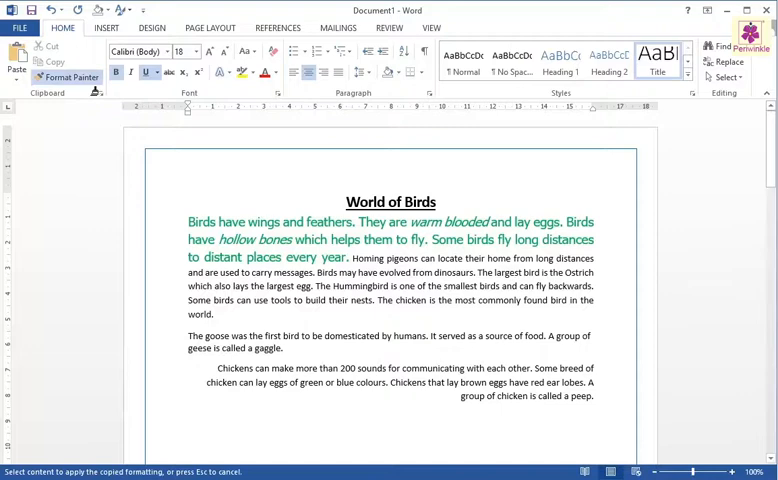